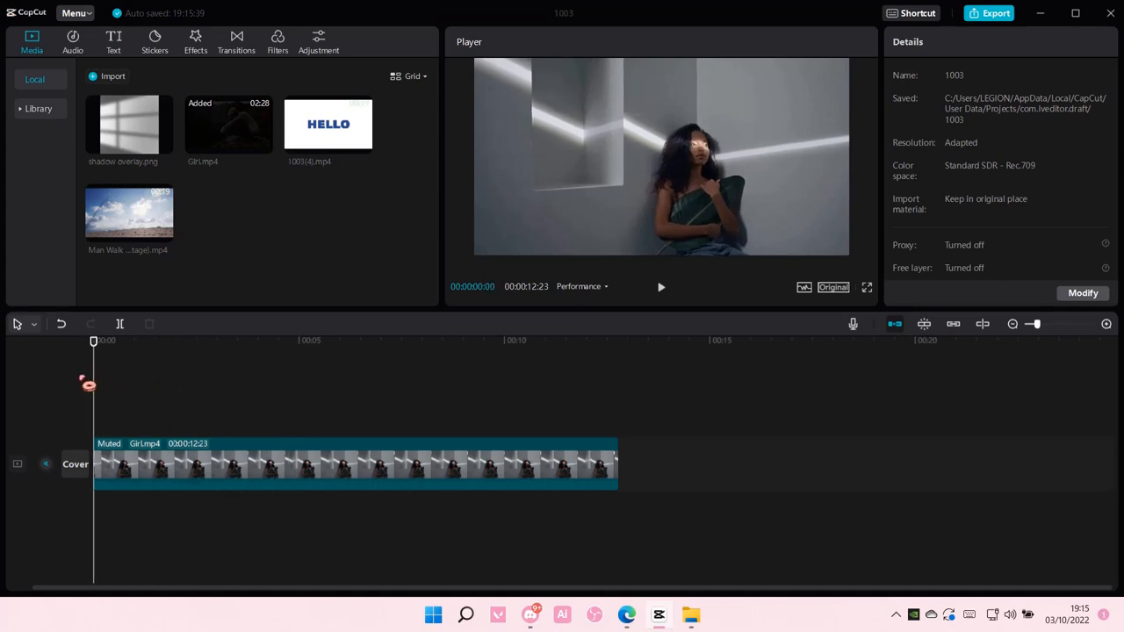
mouse_move(191, 471)
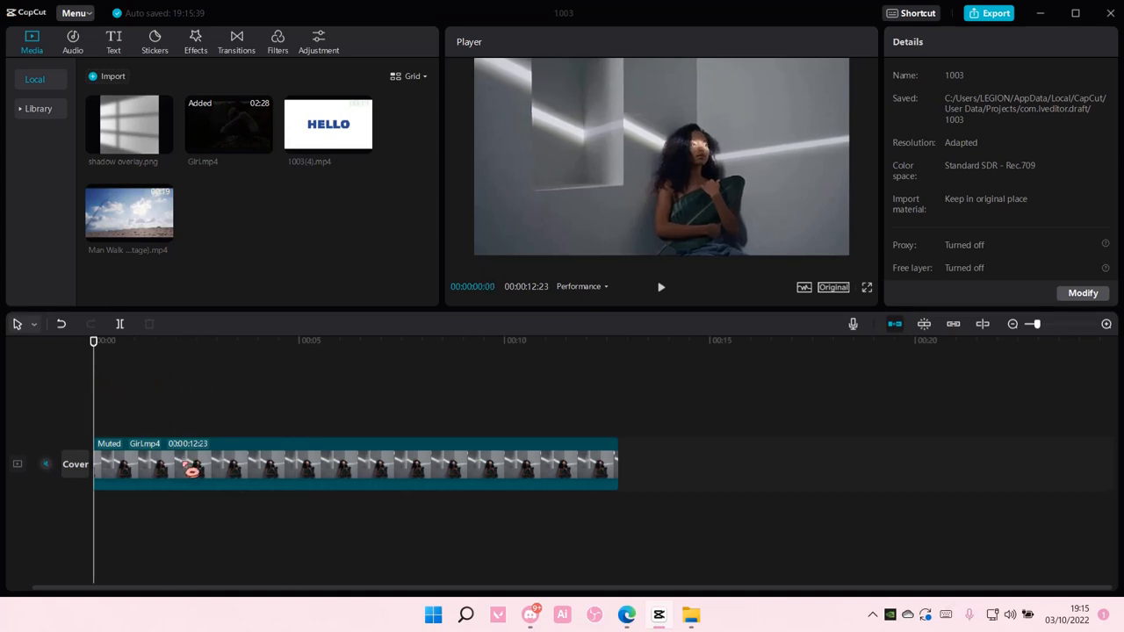
Step: Select the Girl.mp4 clip on the timeline so its Video Basic settings appear
click(351, 464)
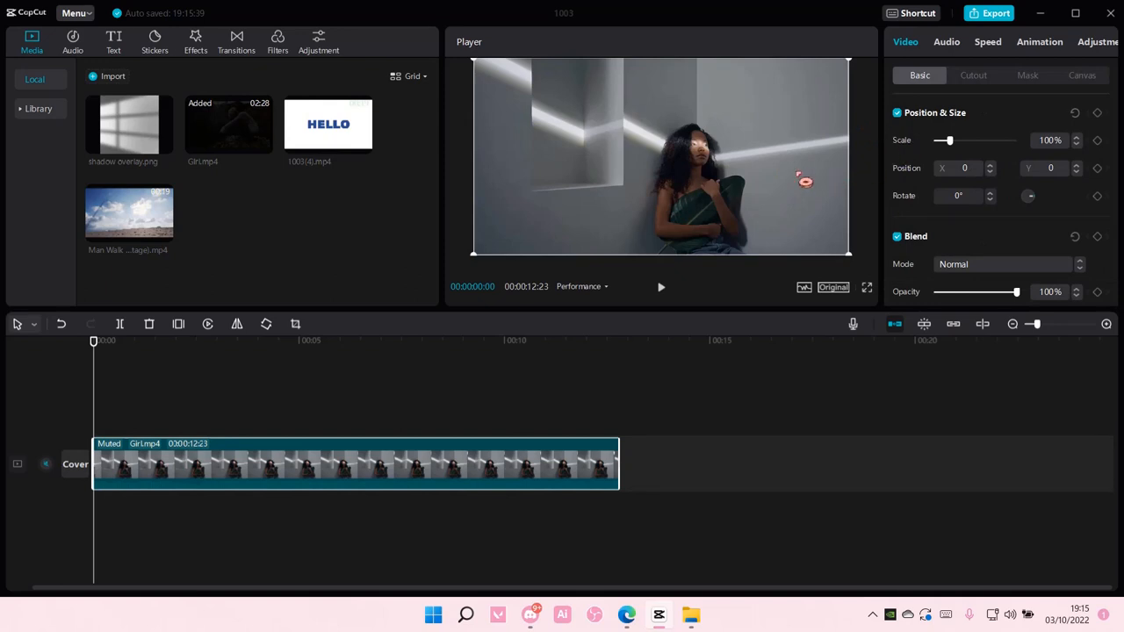
click(472, 340)
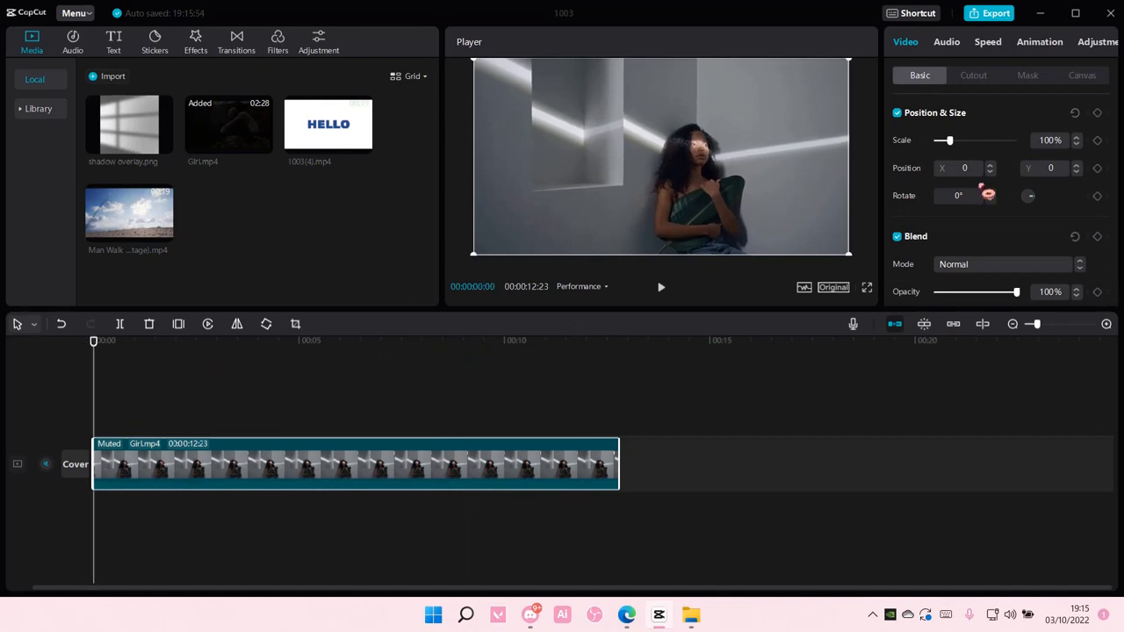
Step: Apply a small Circle mask to the clip and raise its Feather for a soft edge
click(1027, 73)
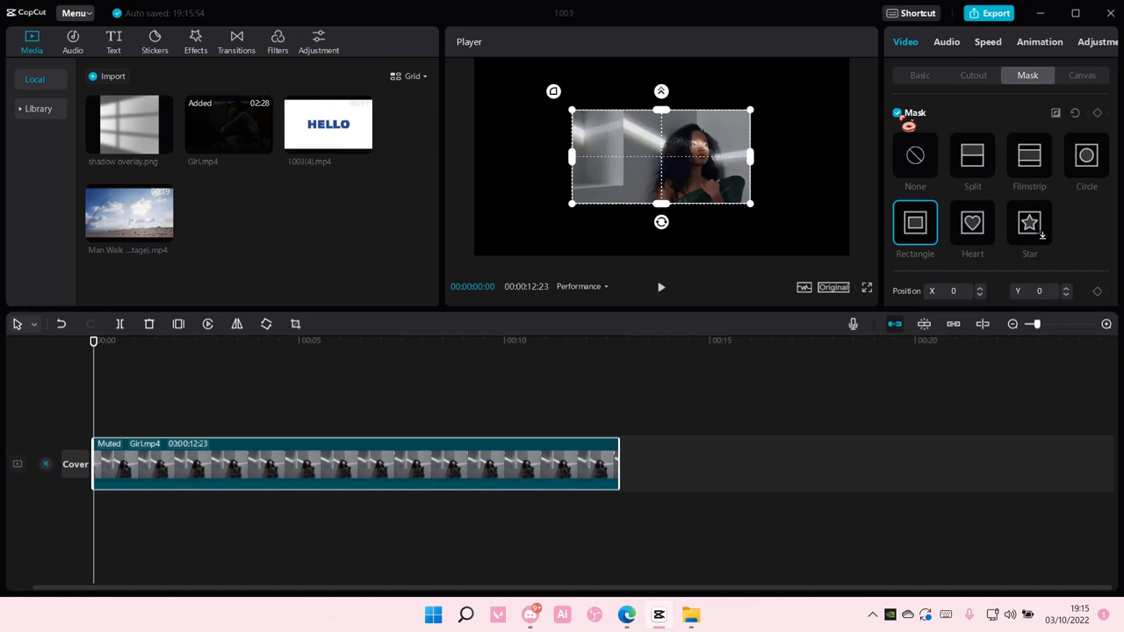
click(1085, 155)
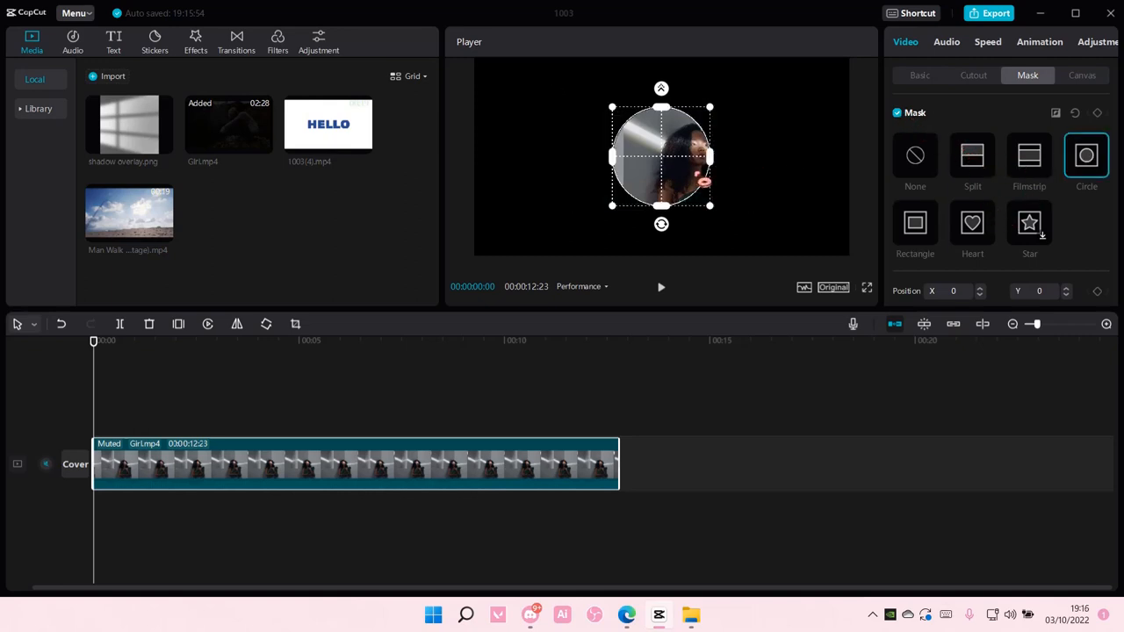
drag(661, 157, 691, 156)
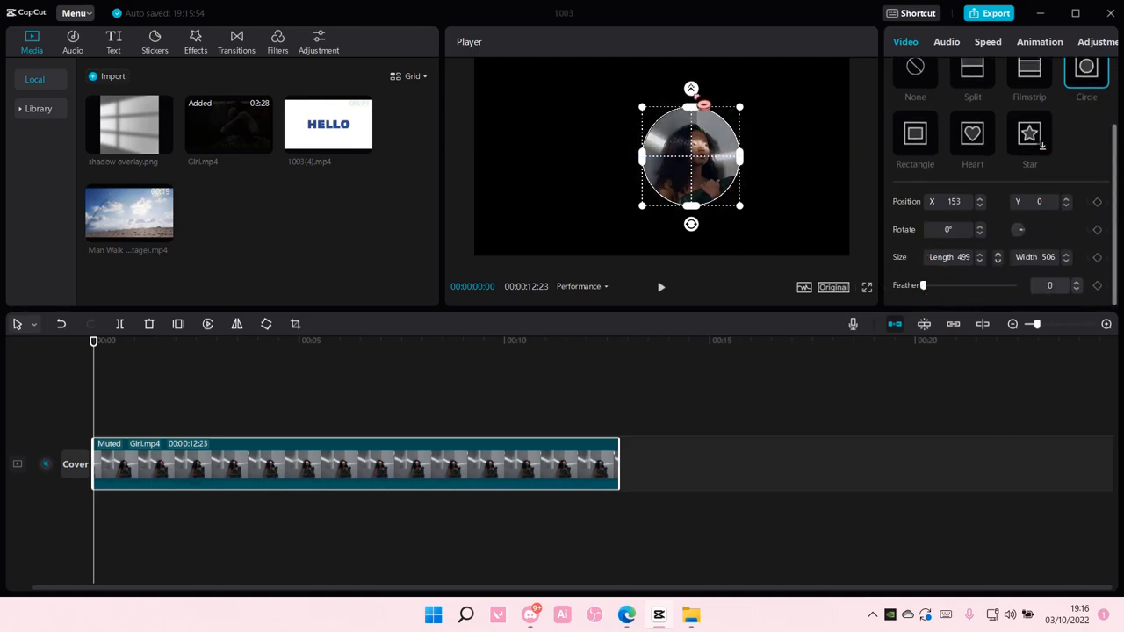
drag(924, 284, 925, 284)
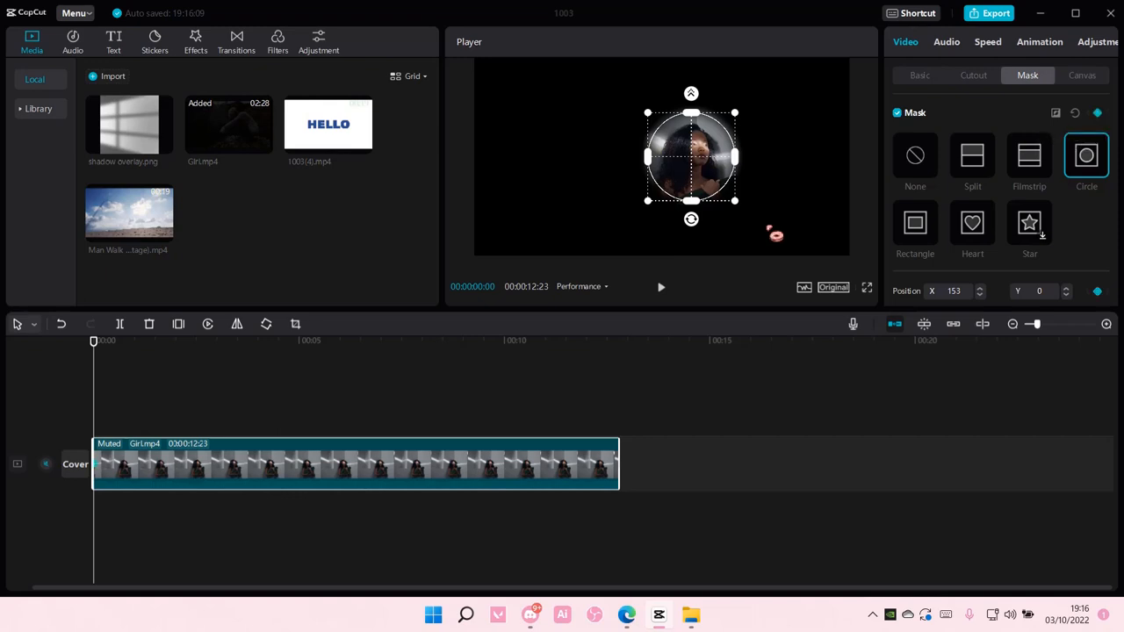
Step: Move the playhead to about six seconds and widen the circle mask for a second keyframe
click(377, 340)
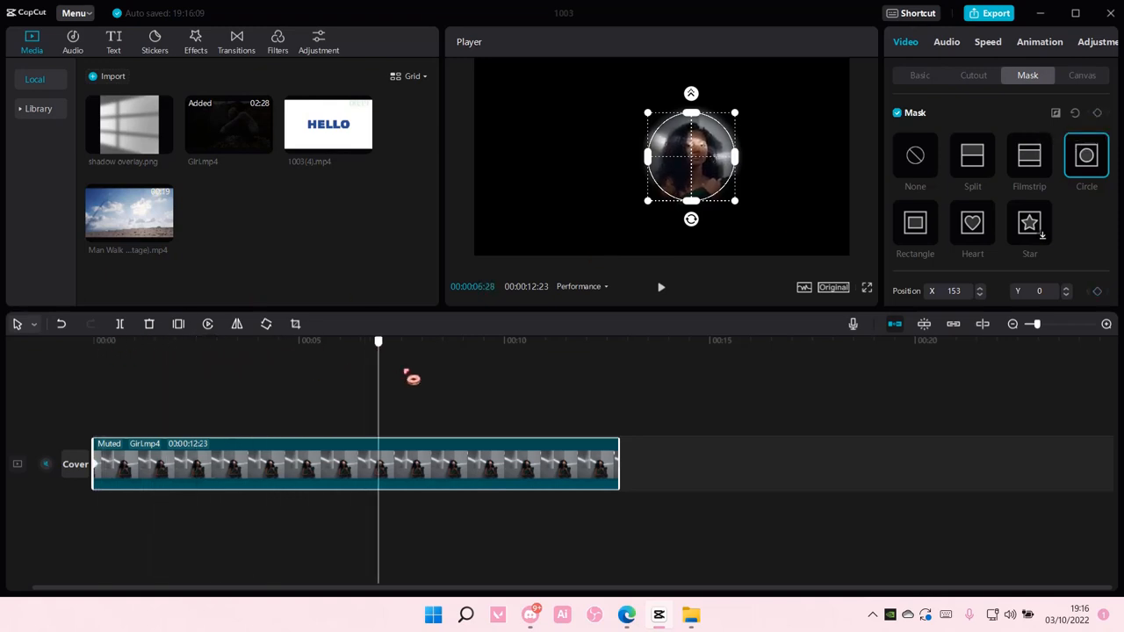
click(524, 340)
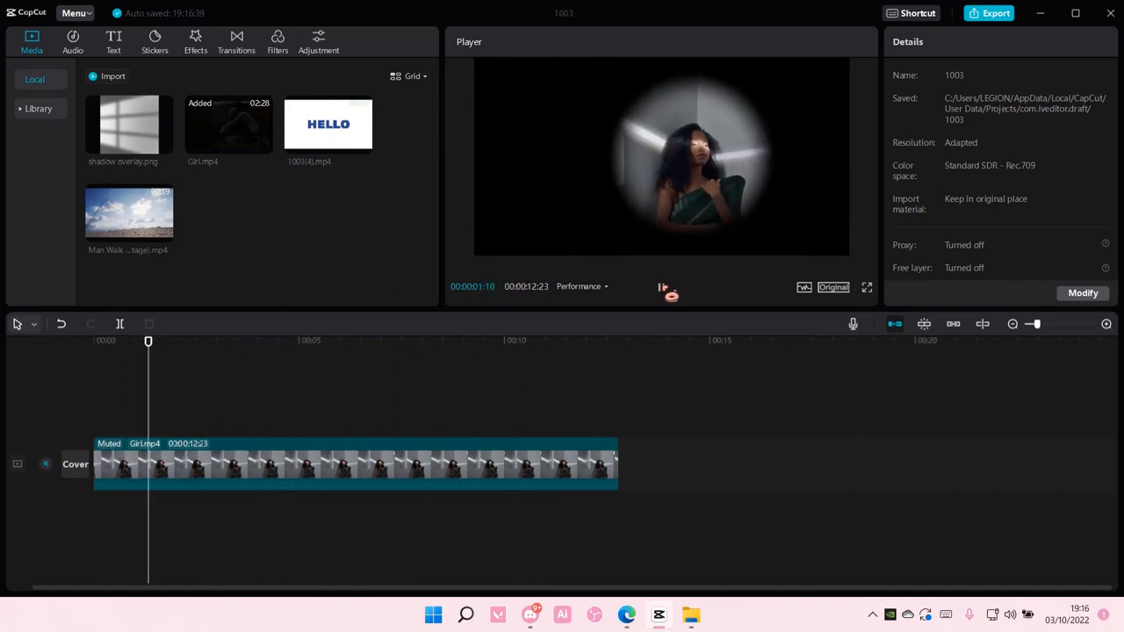
Step: Play the clip from the start to watch the feathered mask widen between keyframes
click(232, 341)
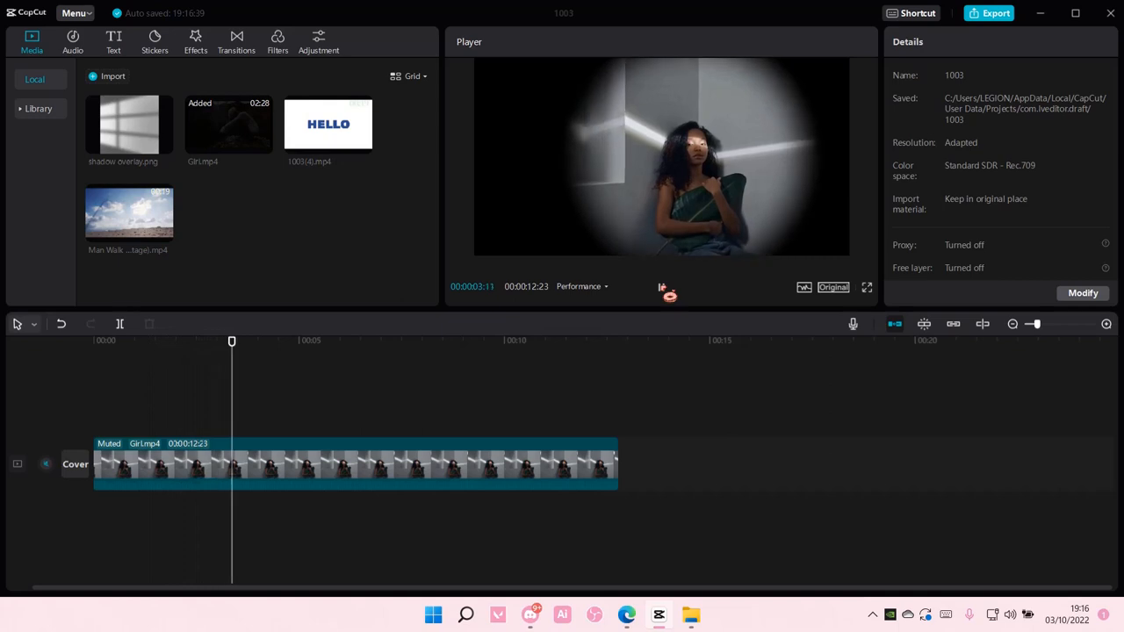
click(313, 341)
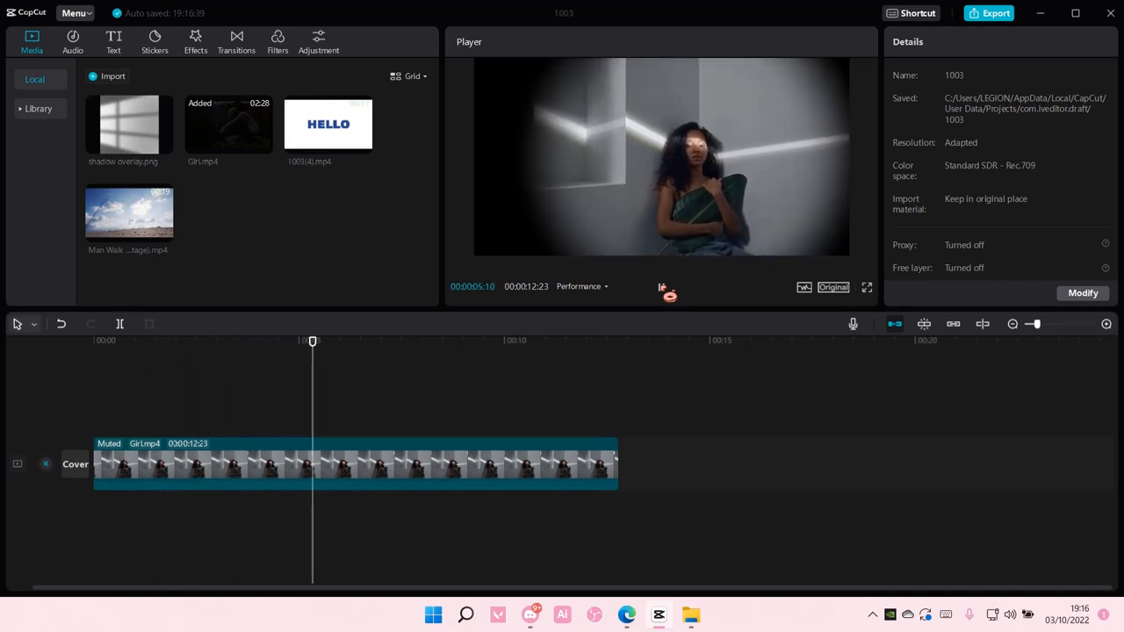
click(660, 288)
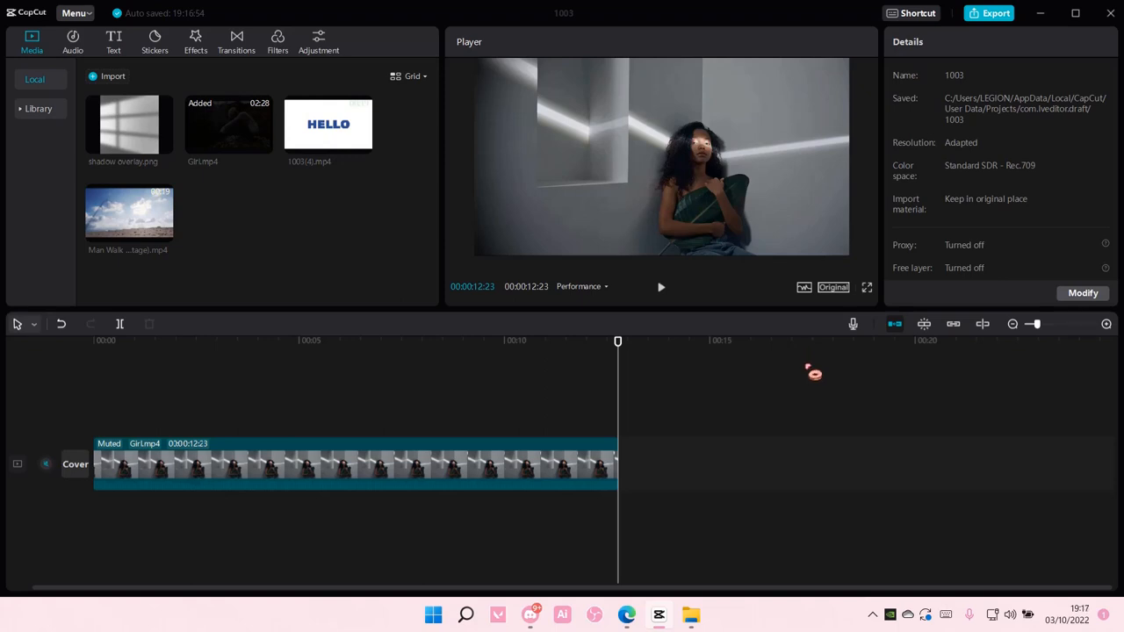
mouse_move(877, 465)
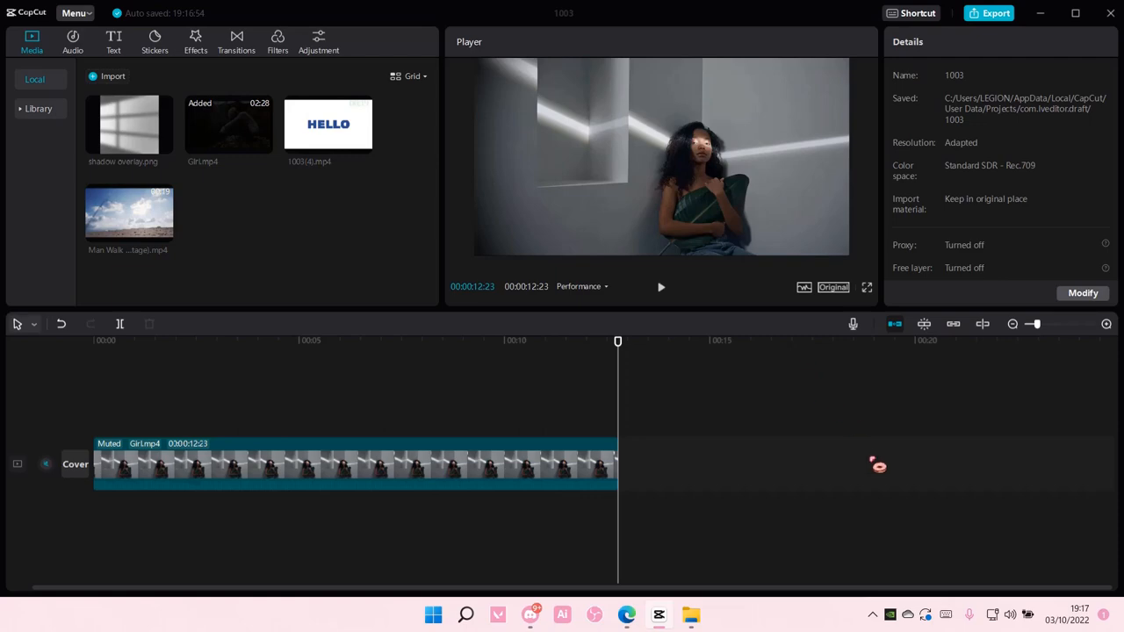